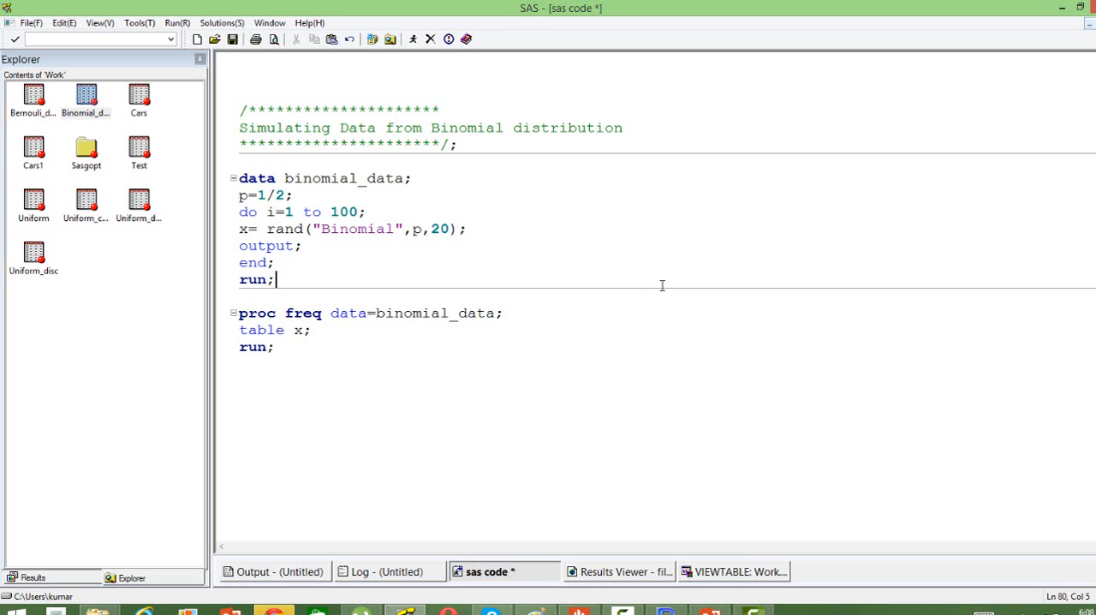
Step: Highlight 'Binomial' and the probability parameter p in the simulation code
{"action": "left_click", "coordinate": [1084, 10]}
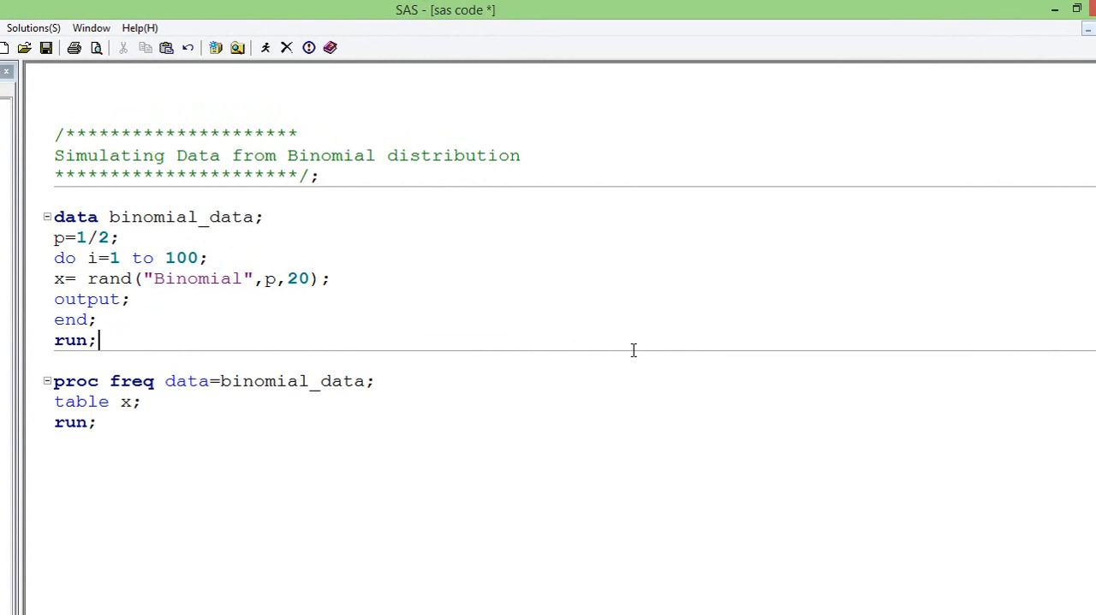
{"action": "mouse_move", "coordinate": [350, 318]}
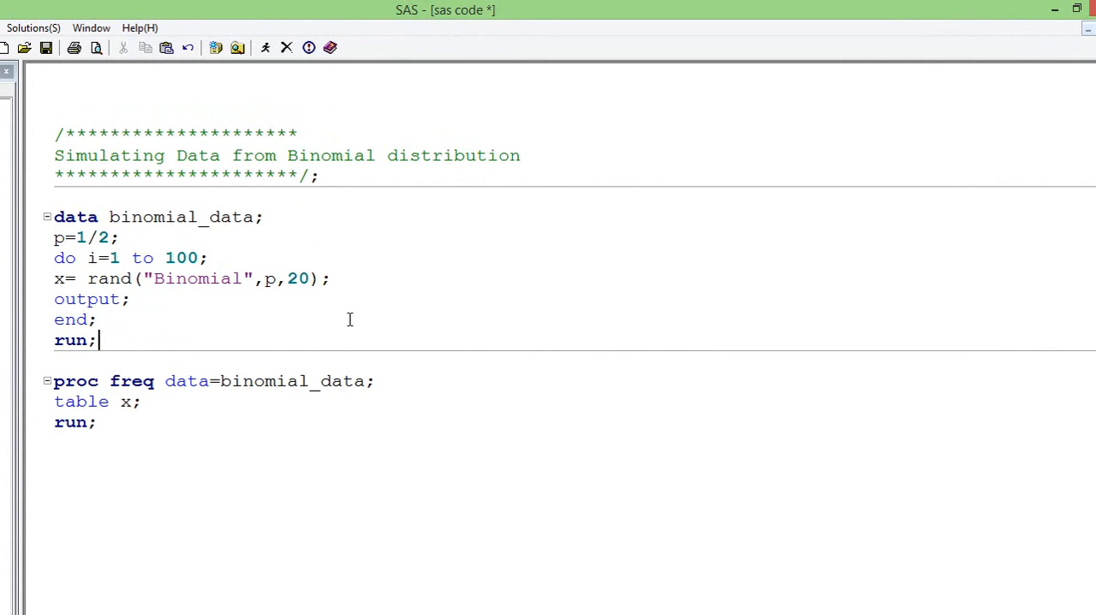
{"action": "mouse_move", "coordinate": [403, 332]}
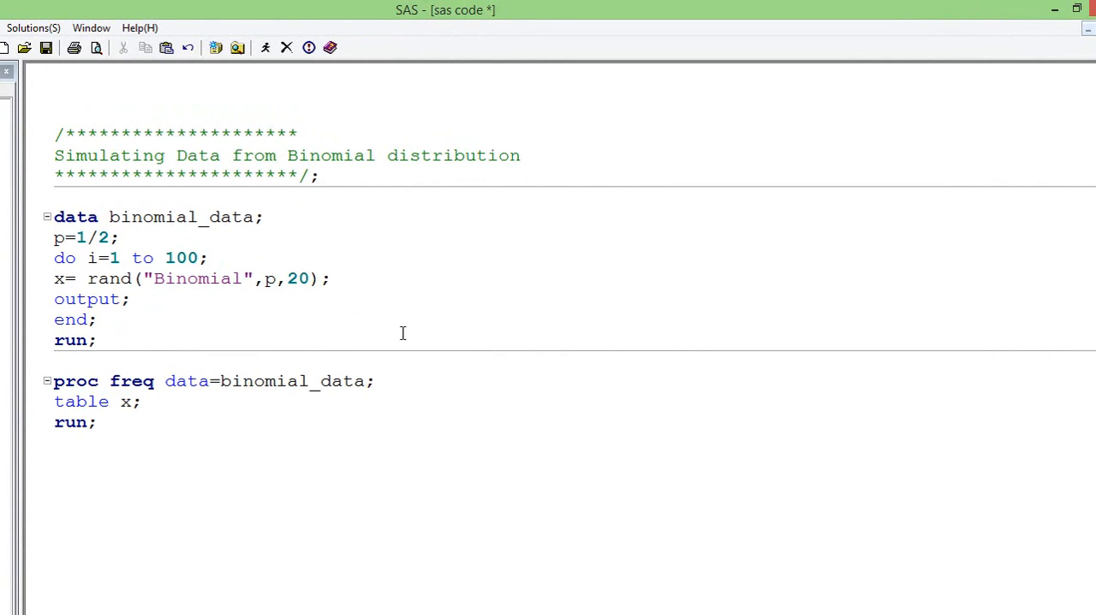
{"action": "mouse_move", "coordinate": [289, 342]}
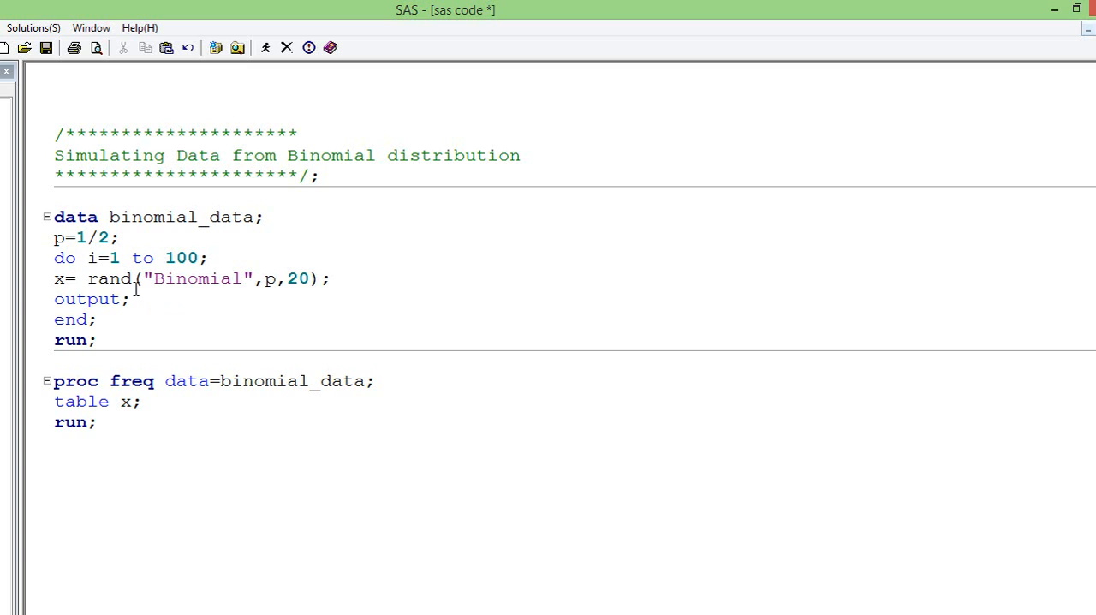
{"action": "double_click", "coordinate": [198, 278]}
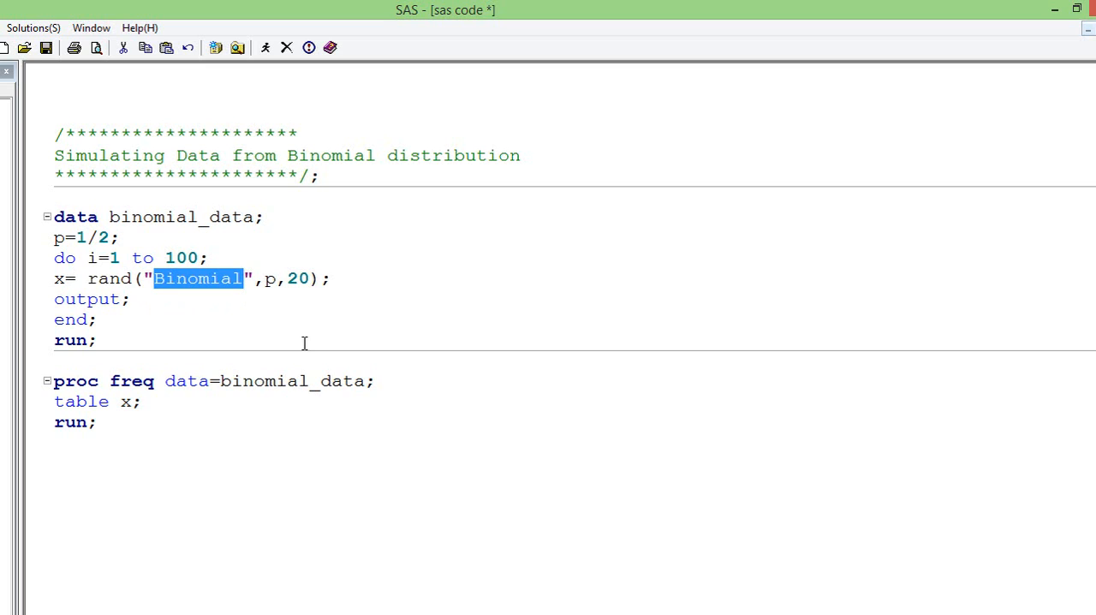
{"action": "left_click", "coordinate": [98, 319]}
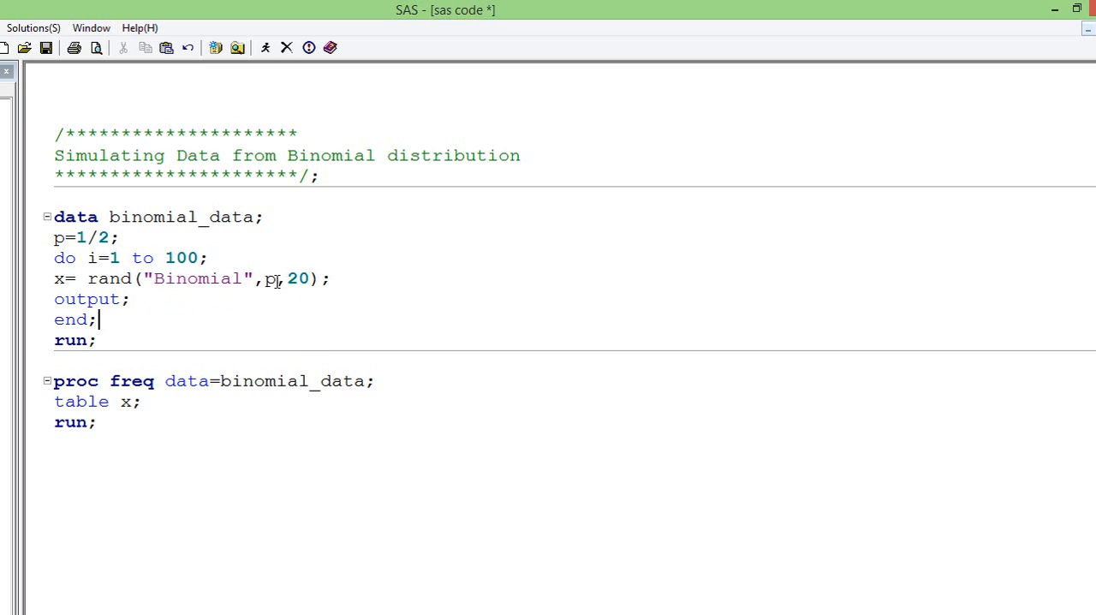
{"action": "double_click", "coordinate": [270, 278]}
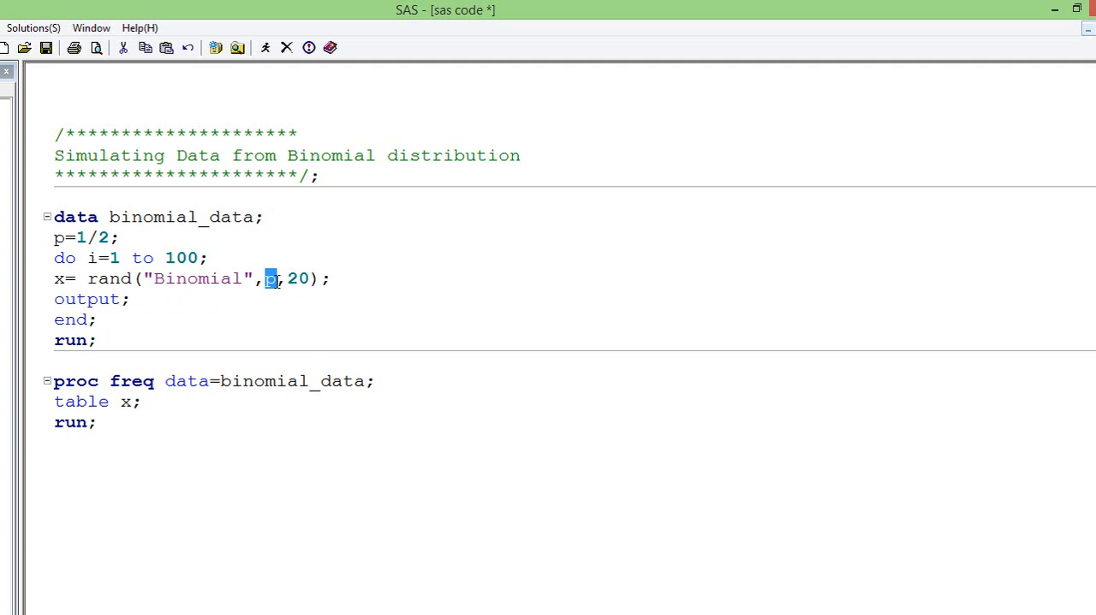
{"action": "mouse_move", "coordinate": [427, 349]}
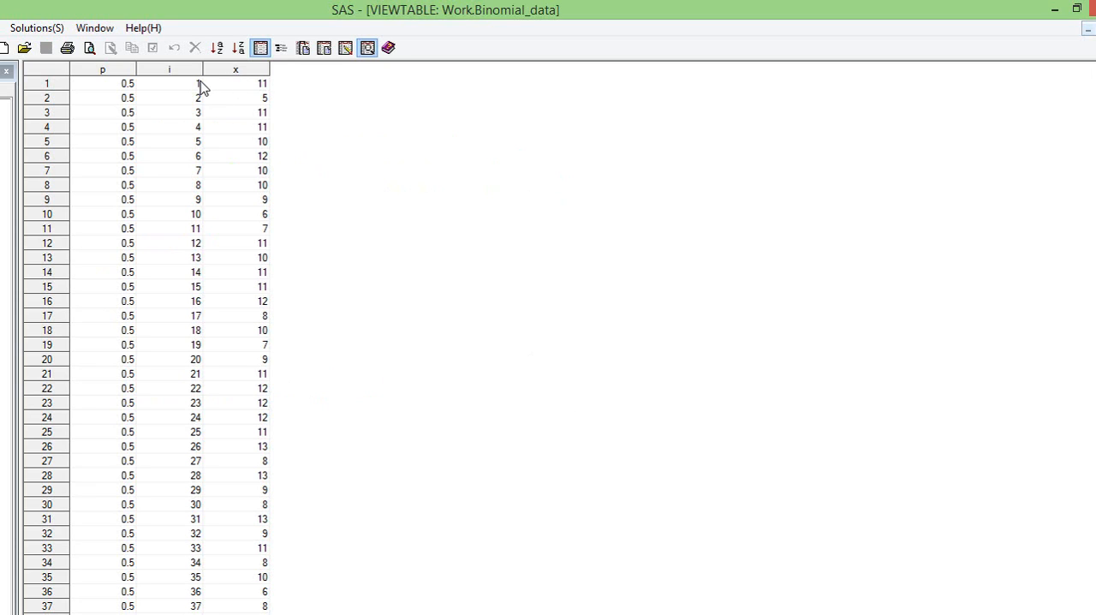
Step: Open Work.Binomial_data and click cells to explain the p, i and x columns
{"action": "left_click", "coordinate": [198, 83]}
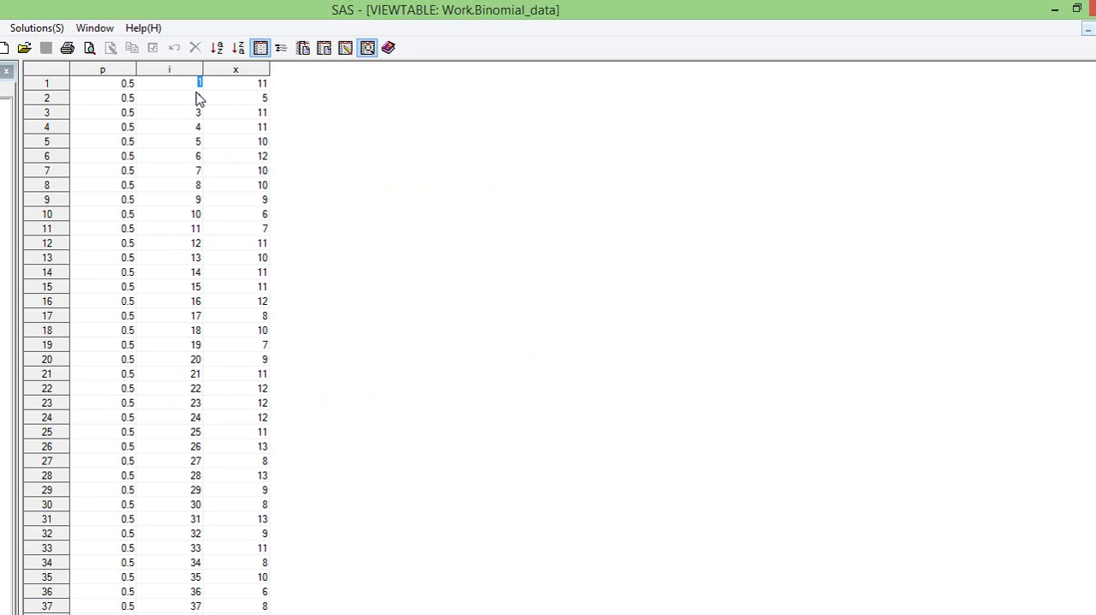
{"action": "mouse_move", "coordinate": [208, 92]}
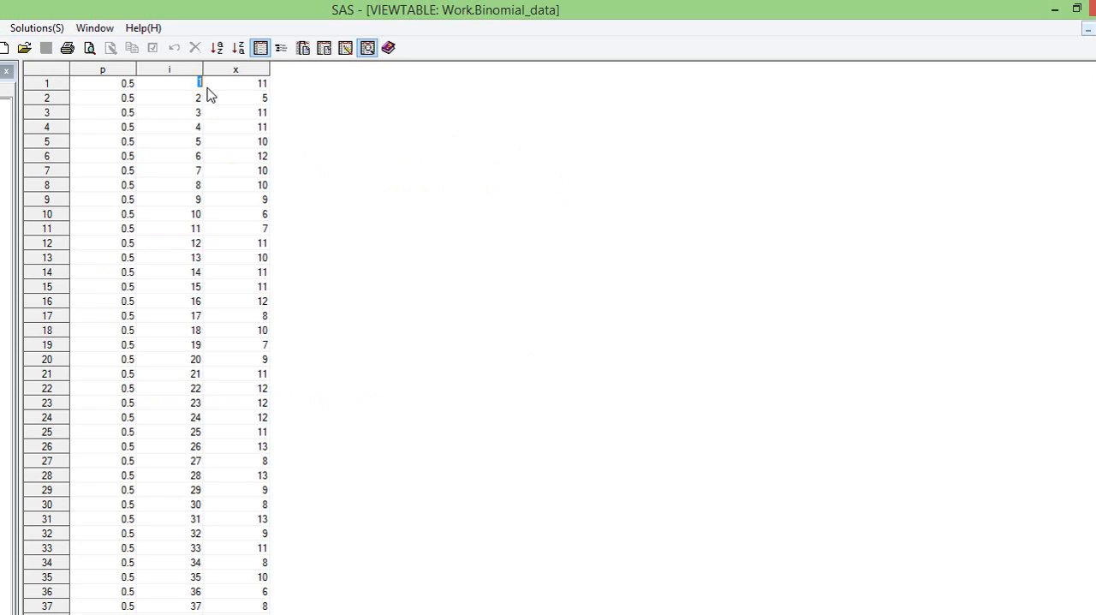
{"action": "left_click", "coordinate": [263, 83]}
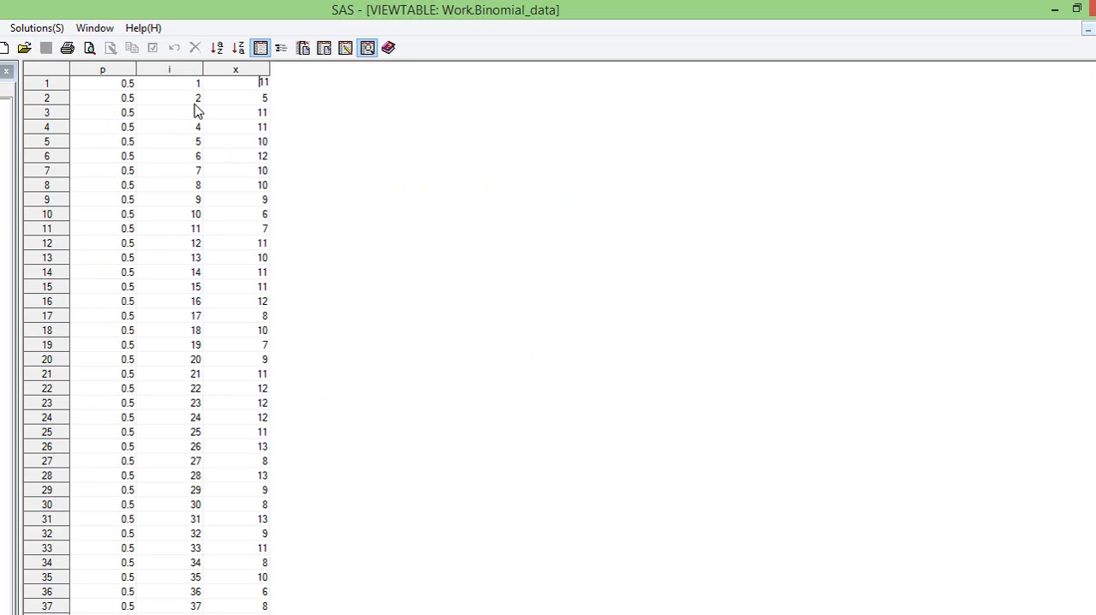
{"action": "mouse_move", "coordinate": [251, 106]}
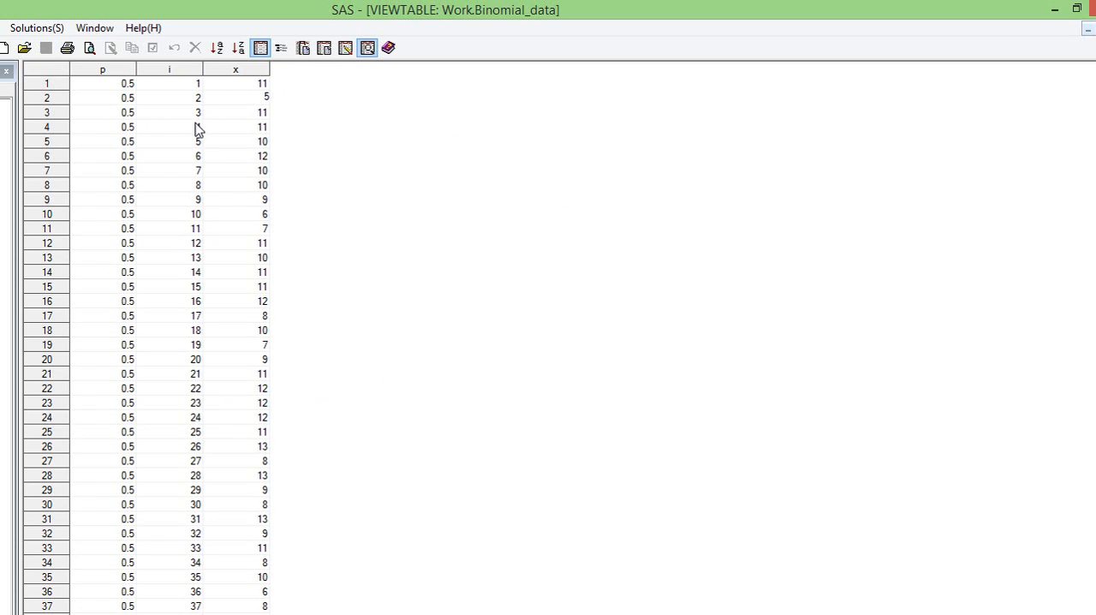
{"action": "left_click", "coordinate": [200, 112]}
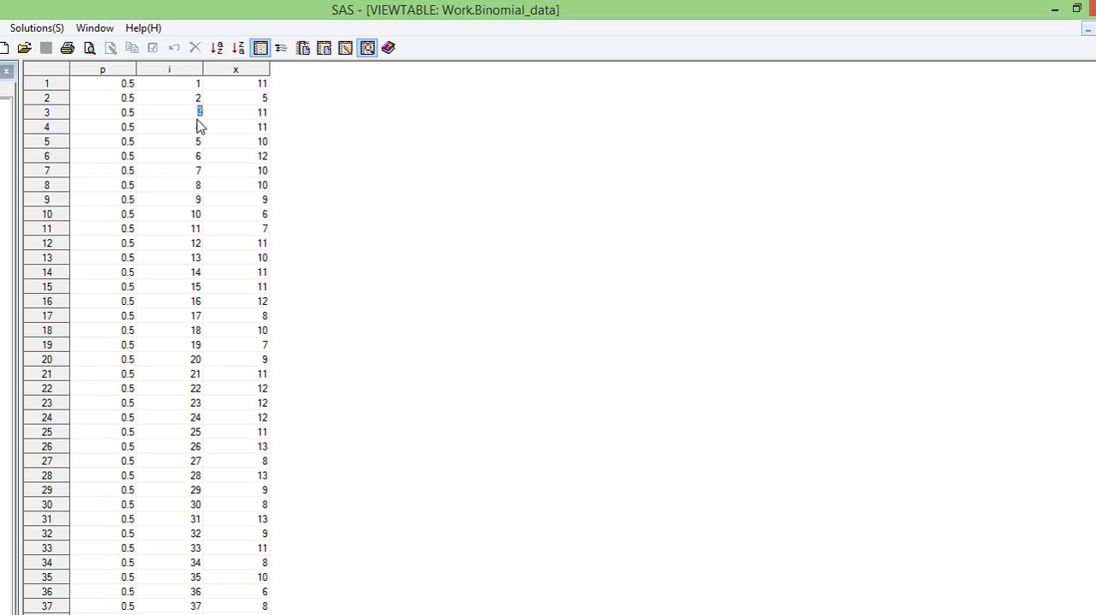
{"action": "mouse_move", "coordinate": [316, 115]}
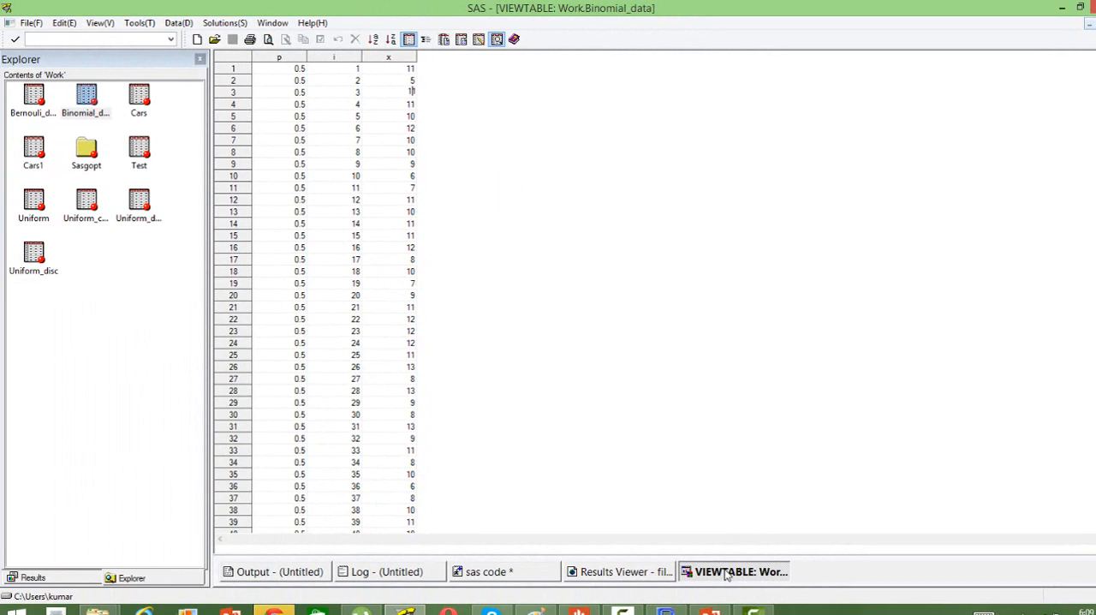
Step: Close the Binomial_data VIEWTABLE window from its taskbar button
{"action": "right_click", "coordinate": [741, 571]}
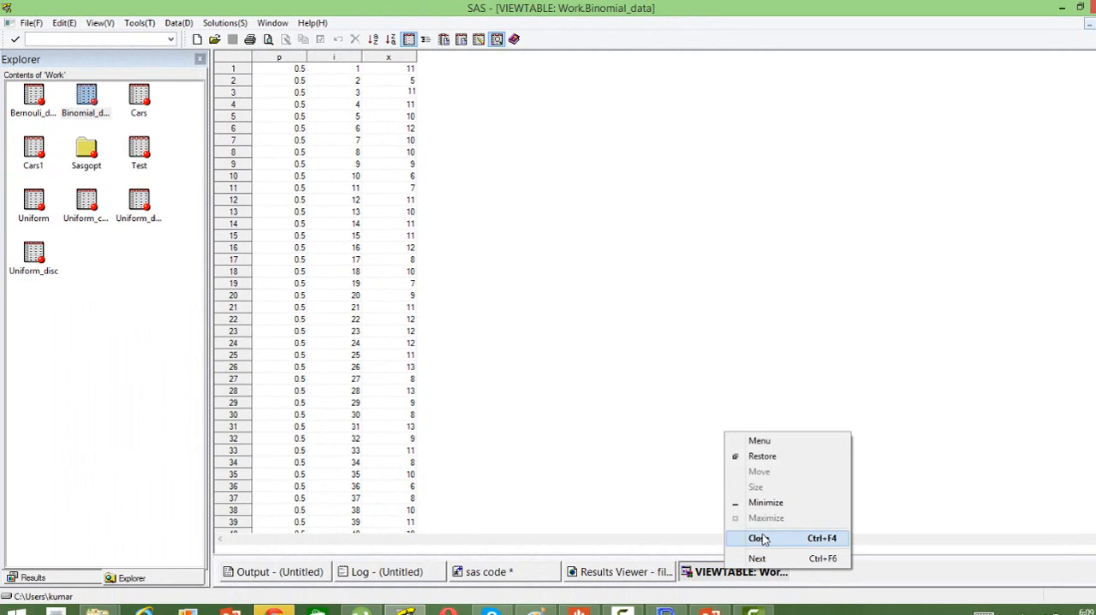
{"action": "left_click", "coordinate": [757, 537]}
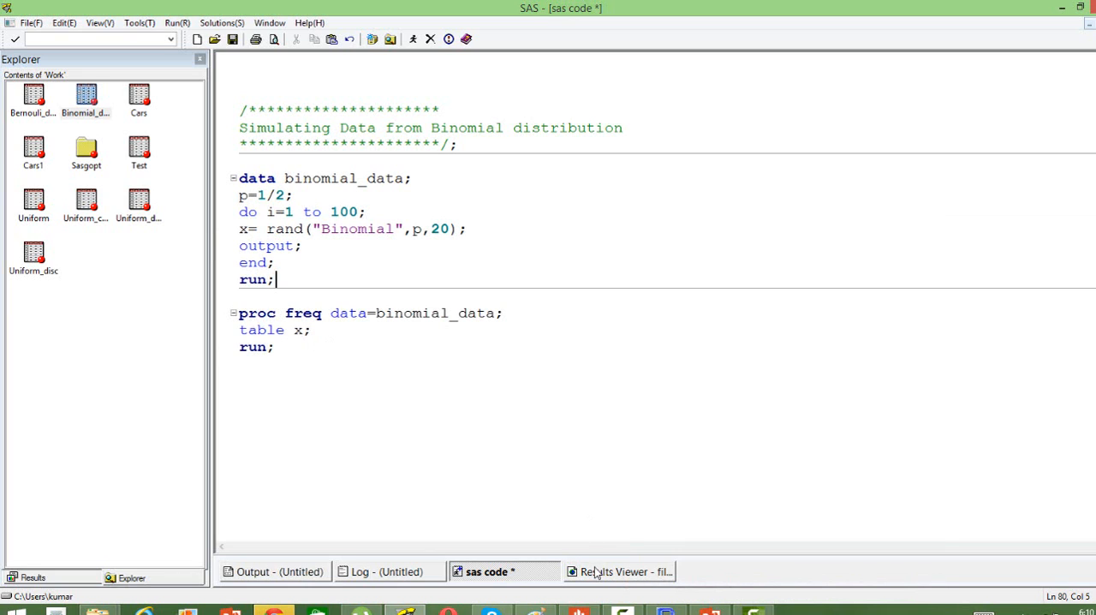
{"action": "left_click", "coordinate": [621, 571]}
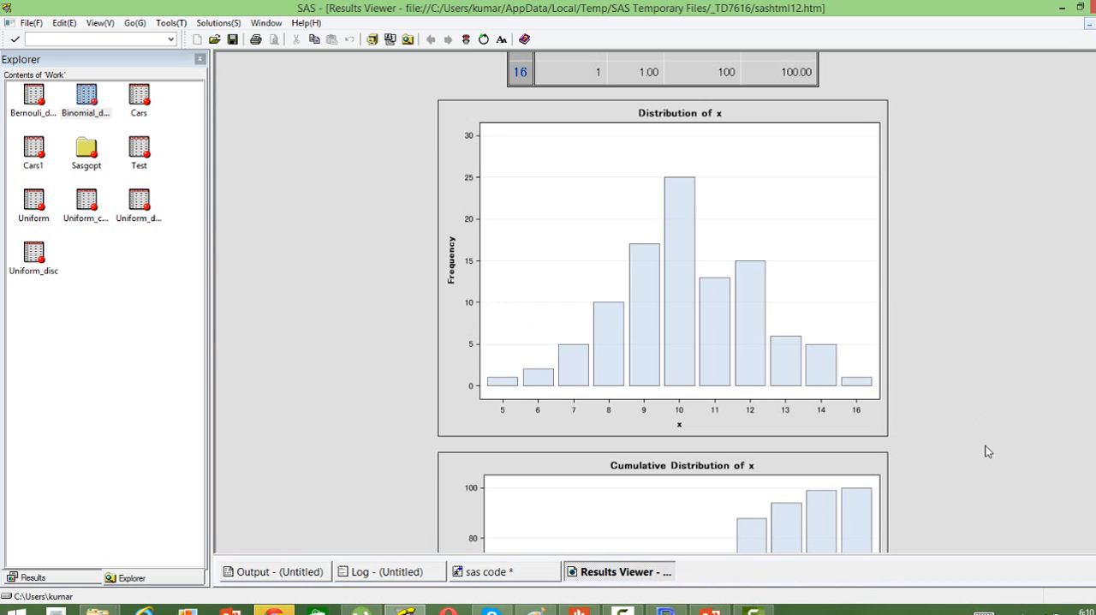
{"action": "mouse_move", "coordinate": [719, 138]}
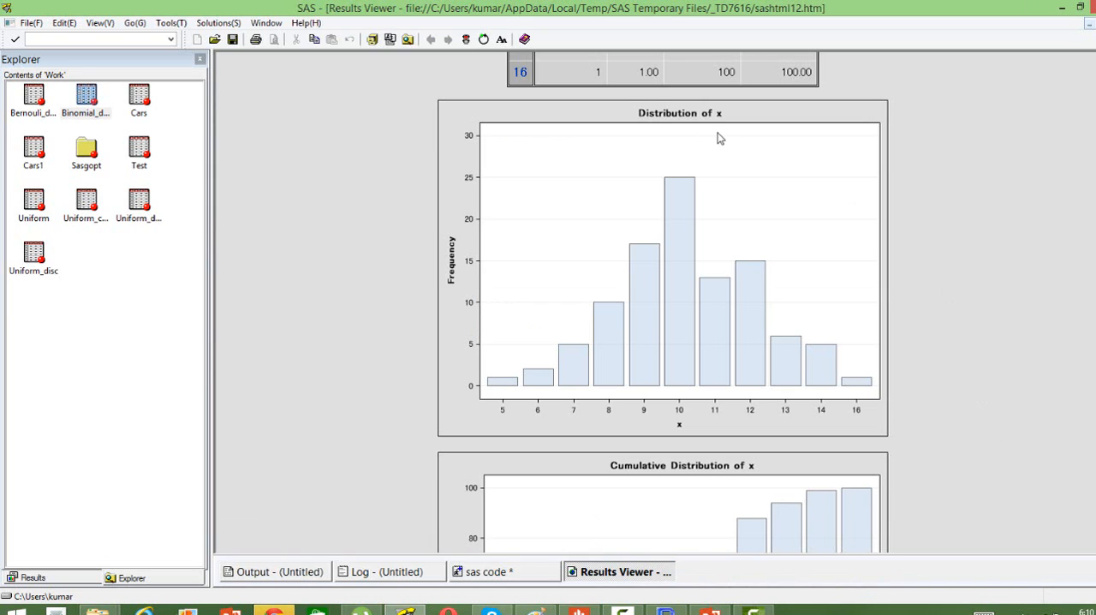
{"action": "mouse_move", "coordinate": [717, 130]}
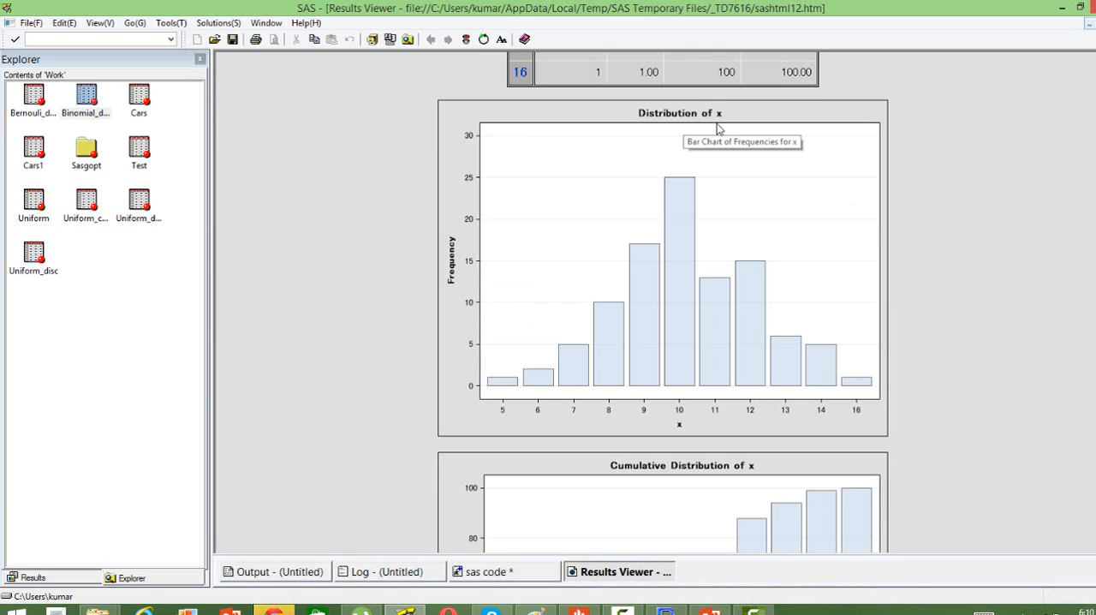
{"action": "mouse_move", "coordinate": [720, 129]}
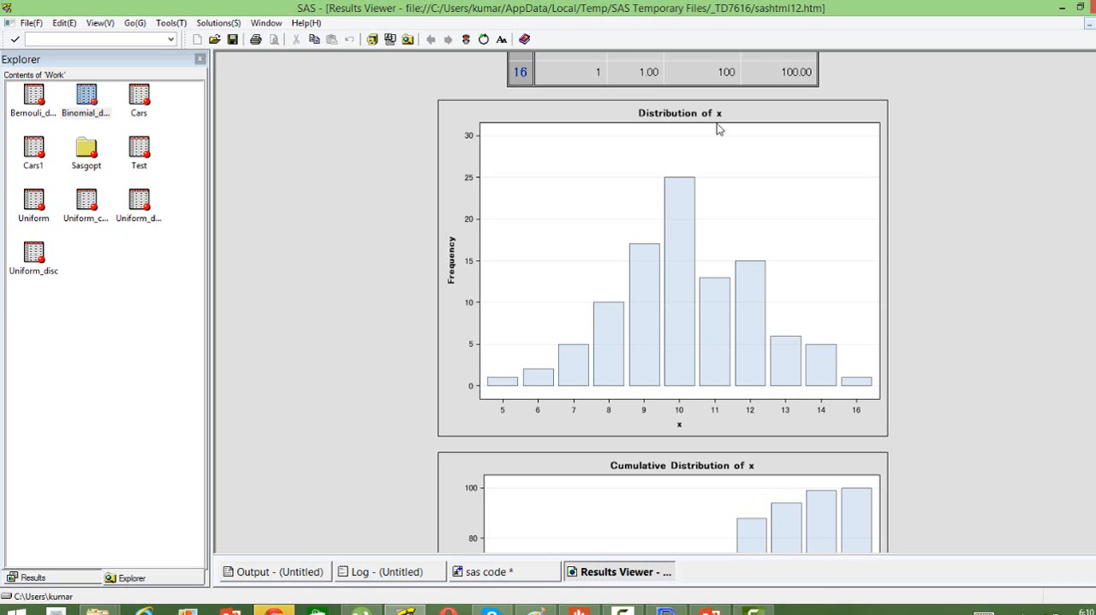
{"action": "mouse_move", "coordinate": [541, 392]}
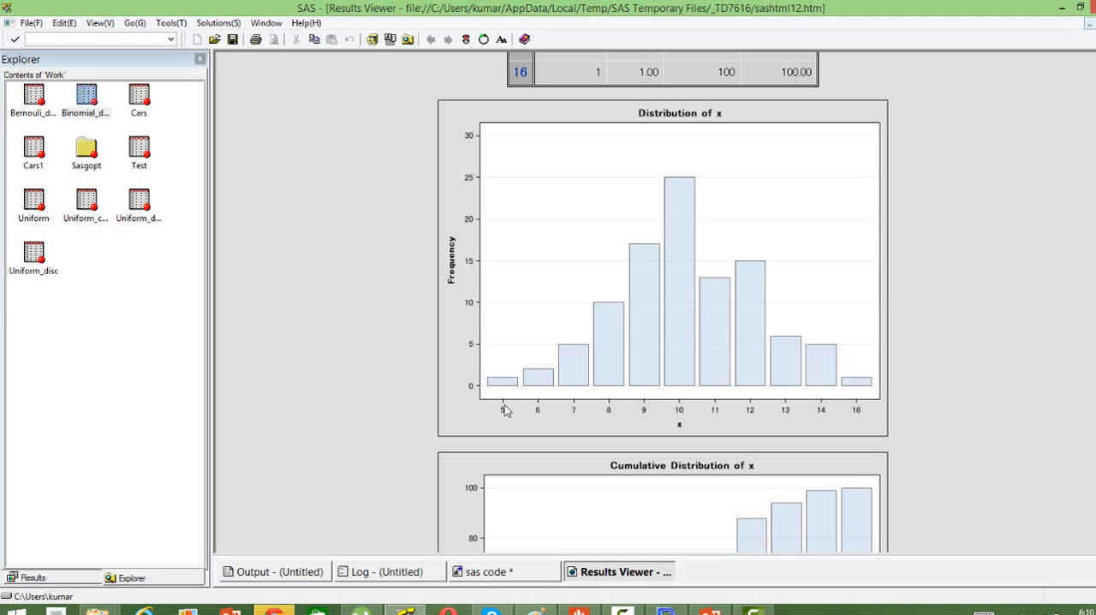
{"action": "mouse_move", "coordinate": [740, 441]}
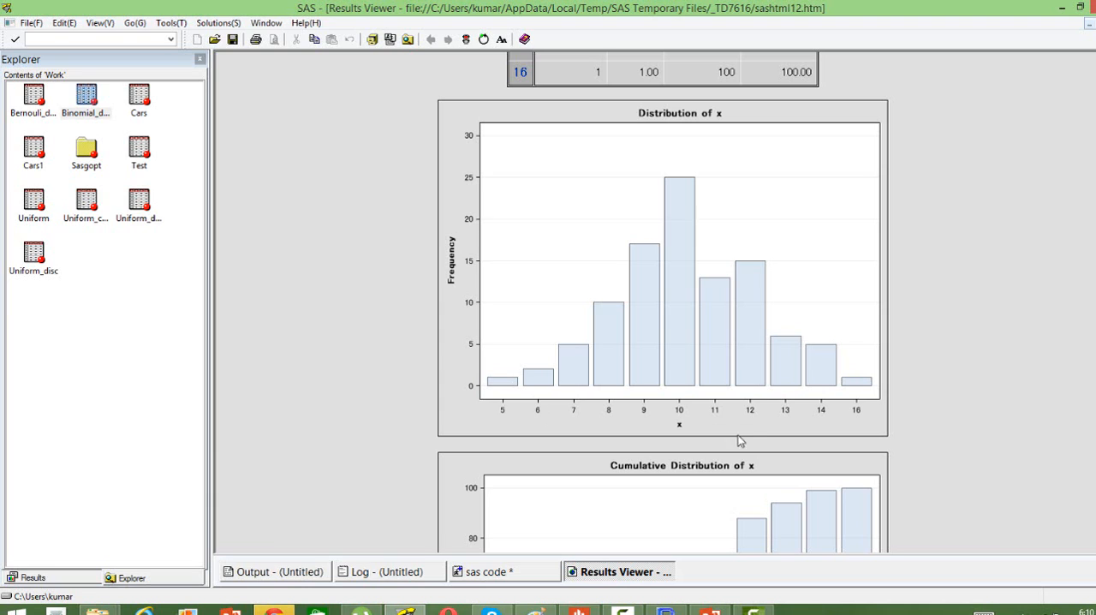
{"action": "mouse_move", "coordinate": [814, 422]}
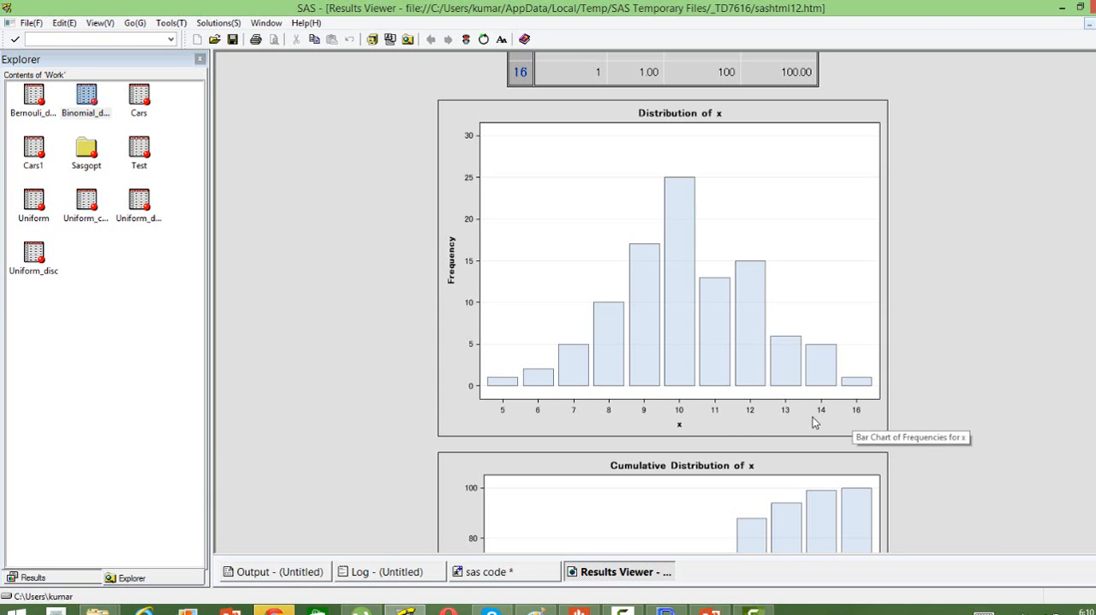
{"action": "mouse_move", "coordinate": [507, 419]}
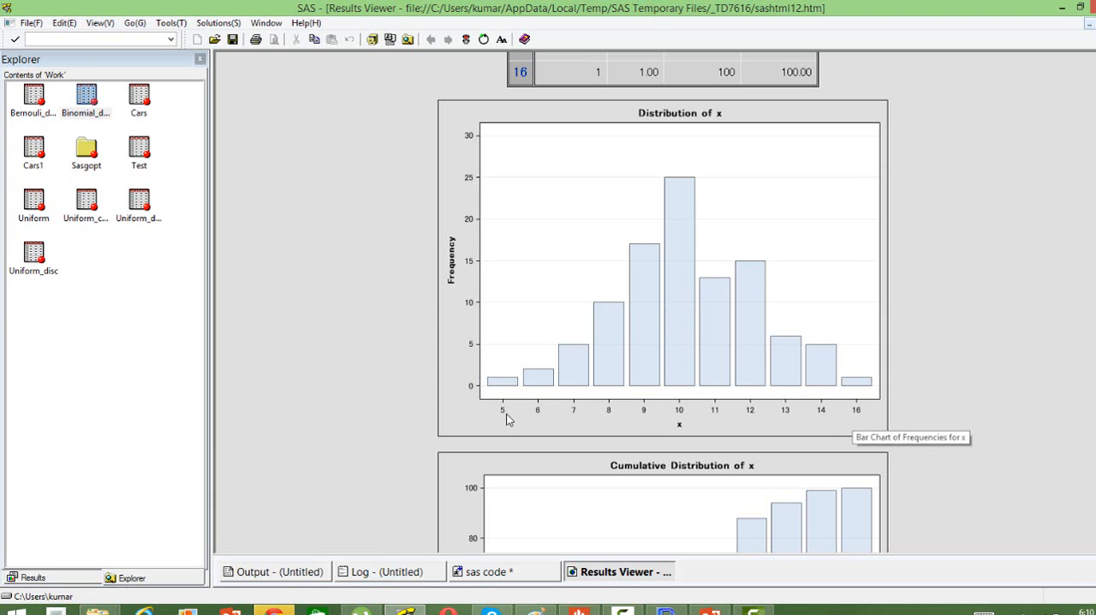
{"action": "mouse_move", "coordinate": [566, 419]}
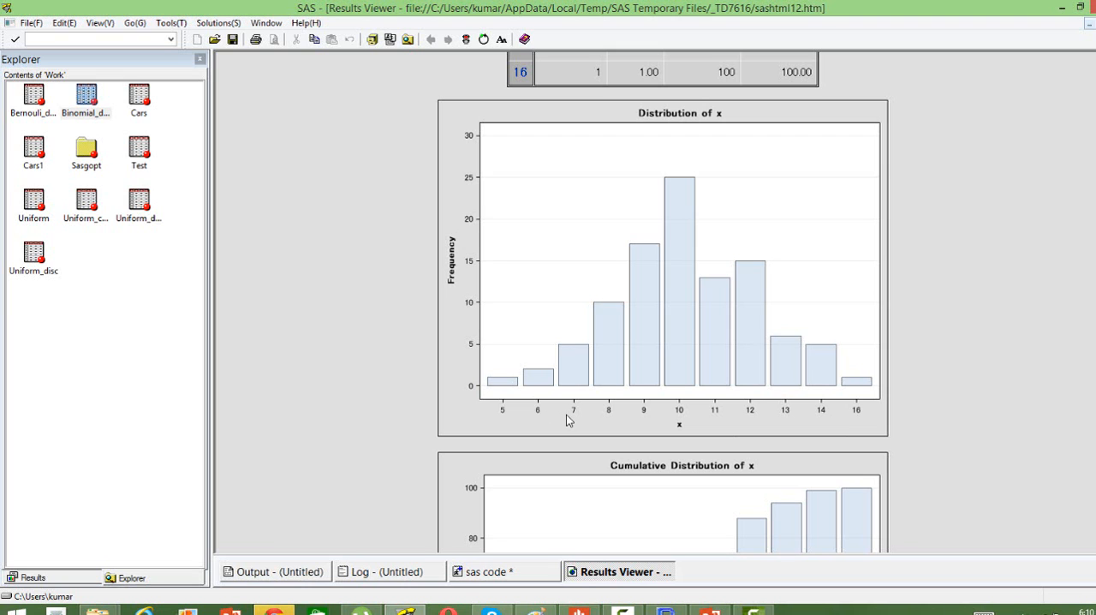
{"action": "mouse_move", "coordinate": [999, 481]}
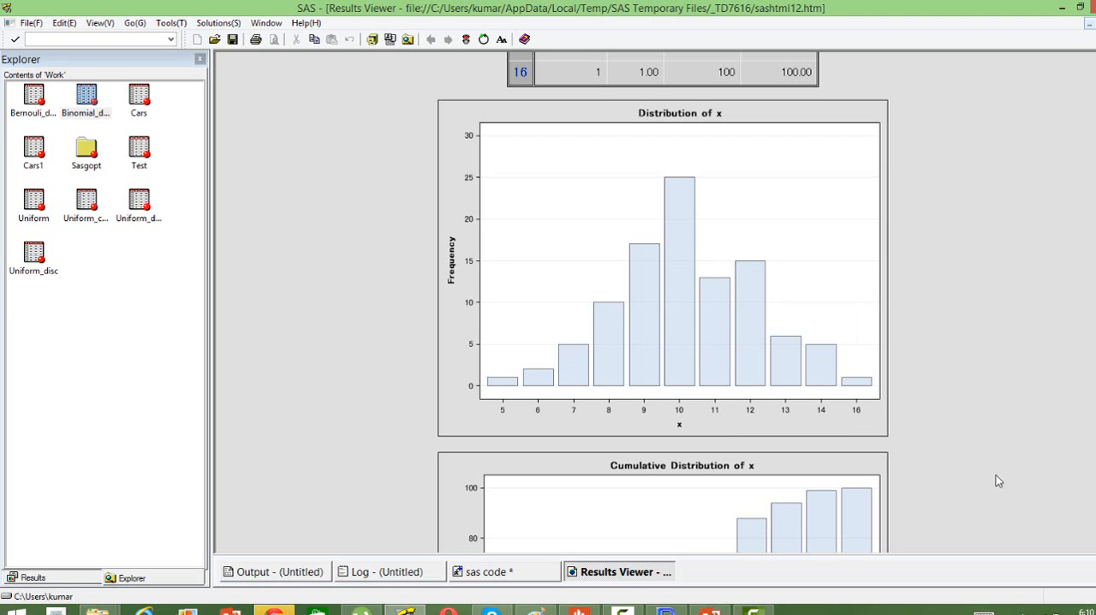
Step: Scroll to the cumulative distribution chart of x, then return to the 'sas code' tab
{"action": "scroll", "scroll_direction": "down", "scroll_amount": 3}
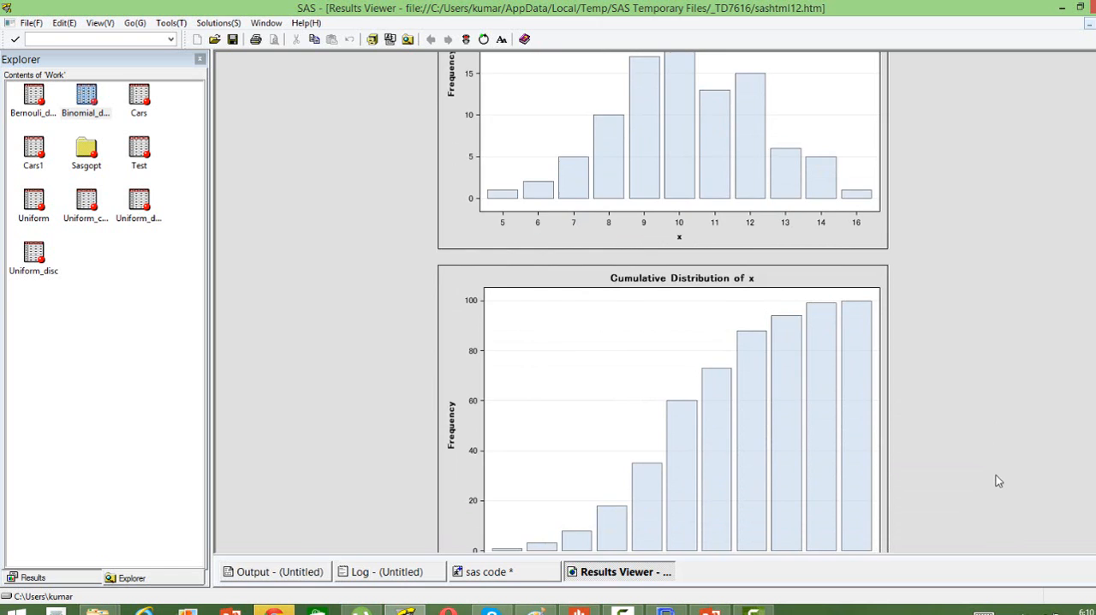
{"action": "scroll", "scroll_direction": "down", "scroll_amount": 3}
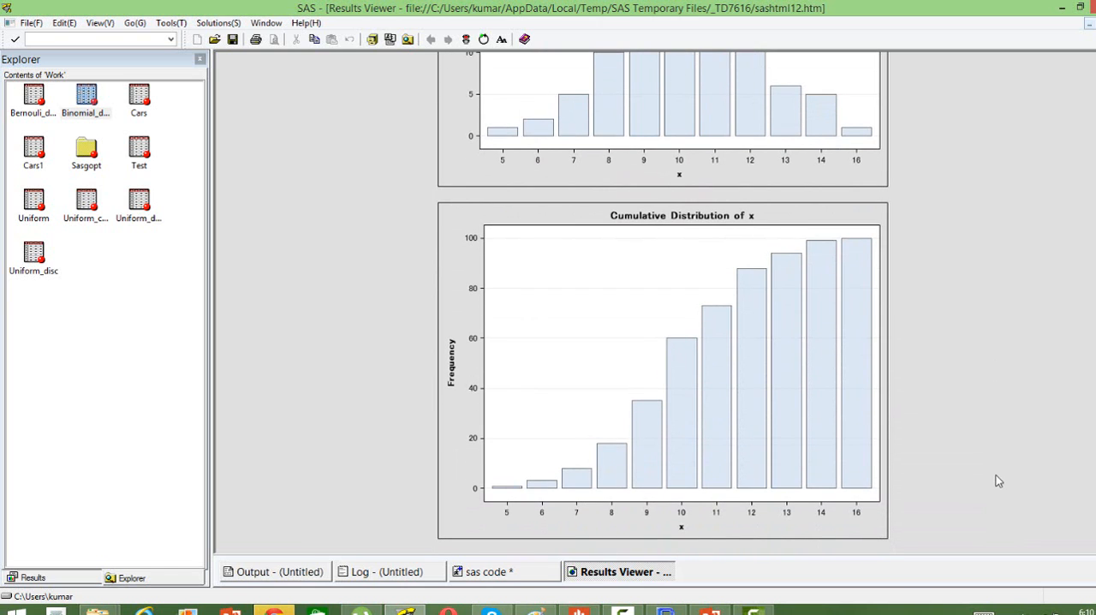
{"action": "left_click", "coordinate": [489, 571]}
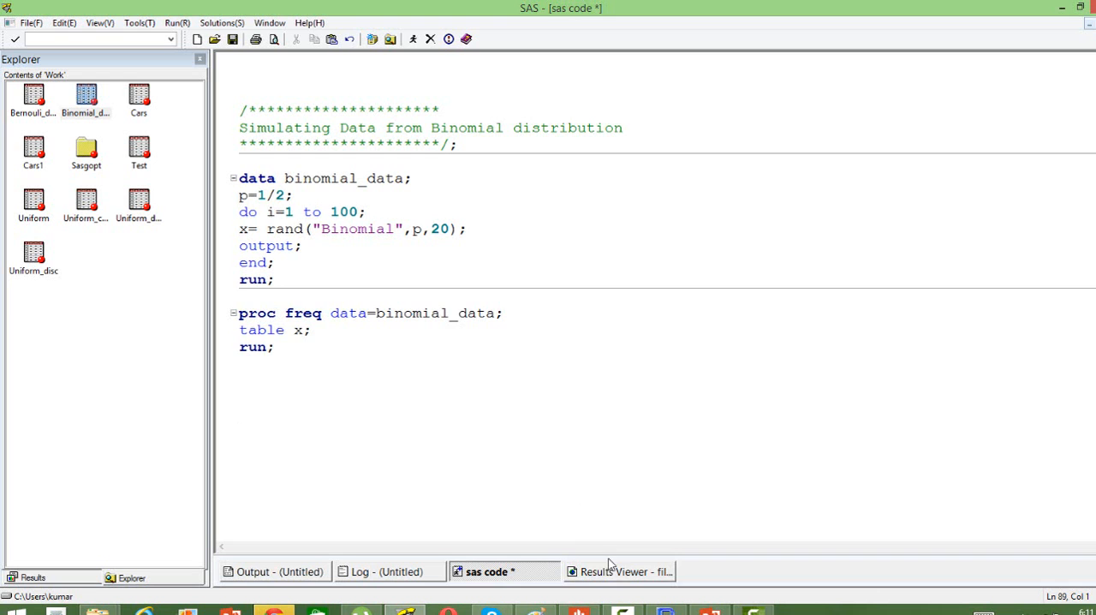
{"action": "left_click", "coordinate": [619, 572]}
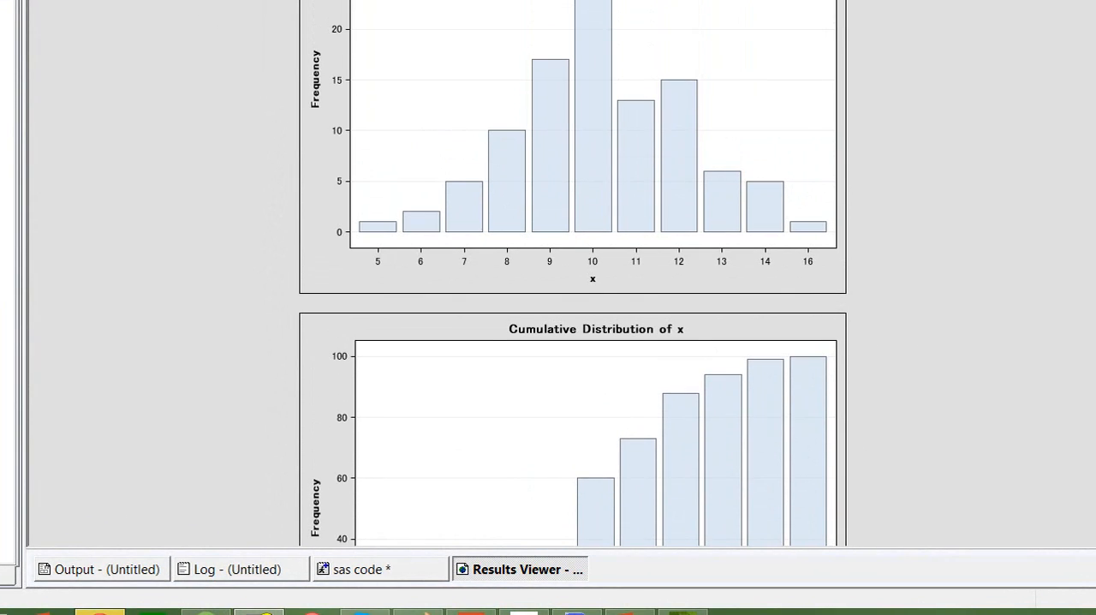
{"action": "mouse_move", "coordinate": [624, 190]}
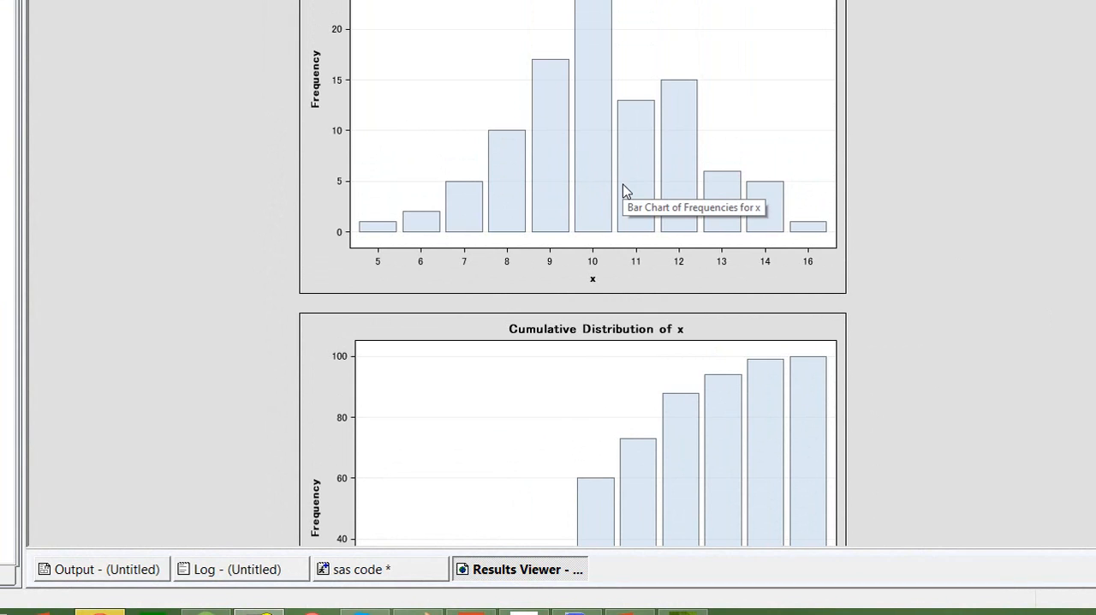
{"action": "mouse_move", "coordinate": [625, 190]}
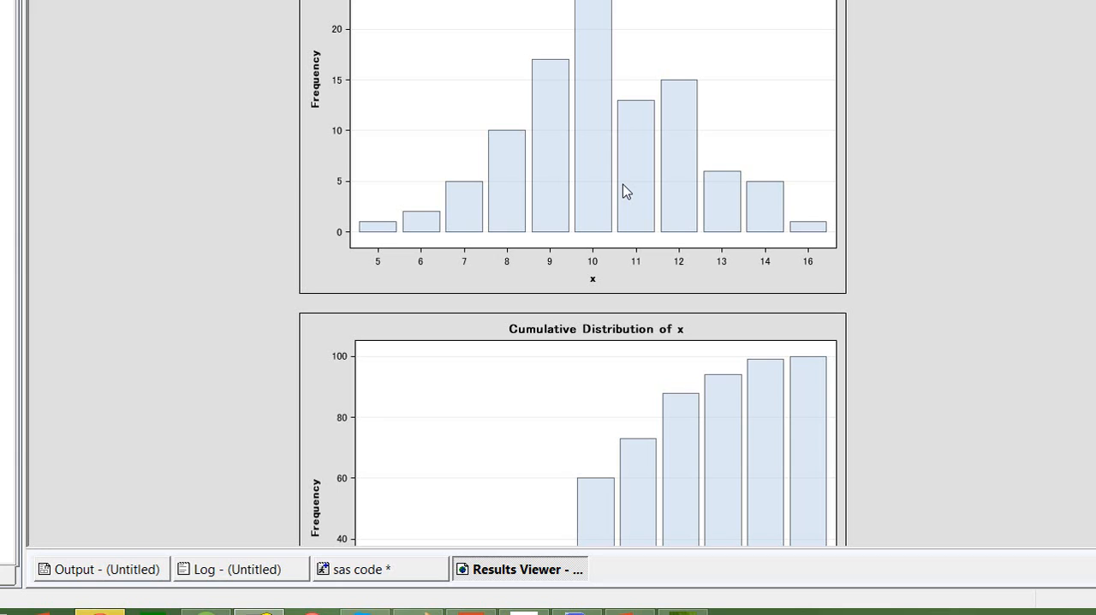
{"action": "left_click", "coordinate": [380, 569]}
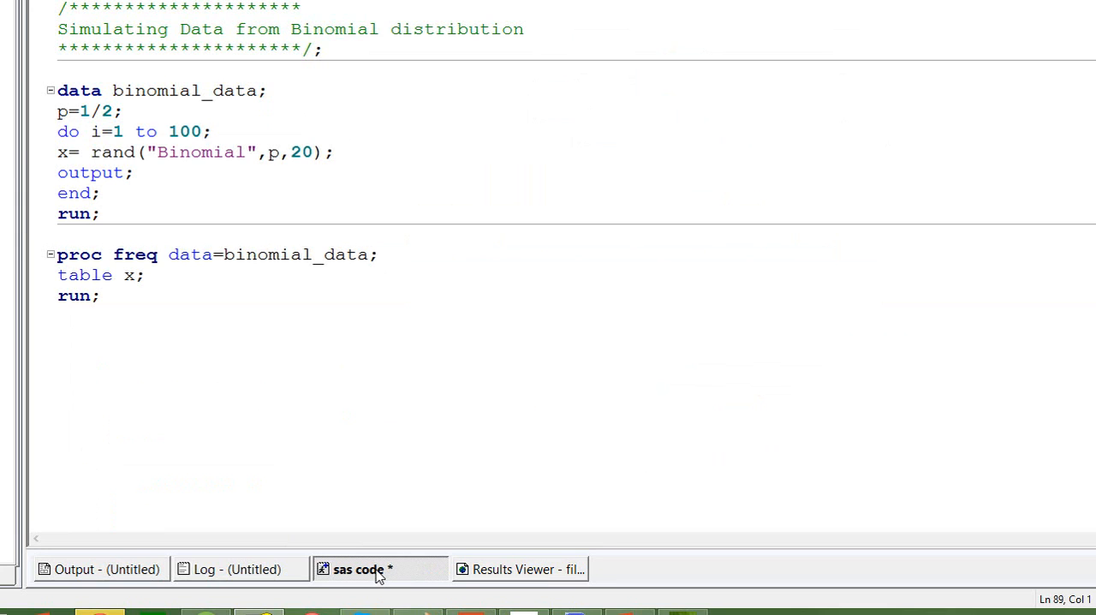